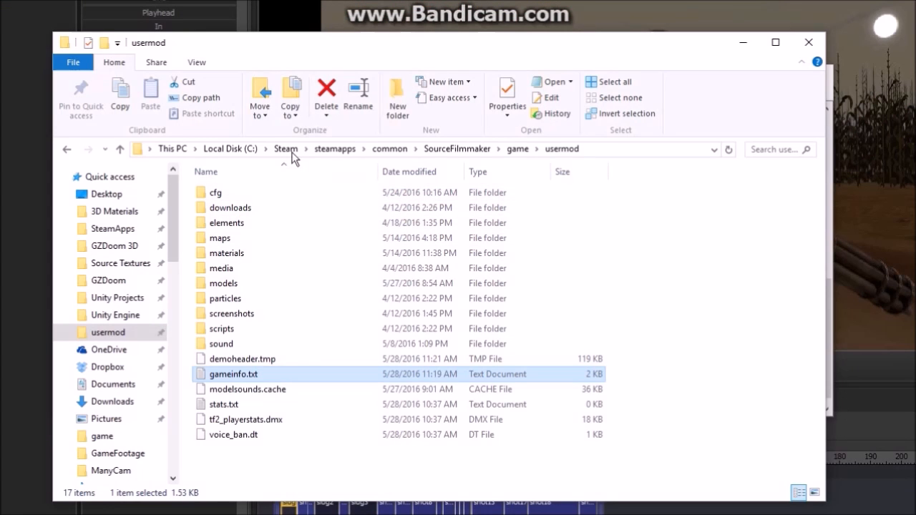
mouse_move(345, 168)
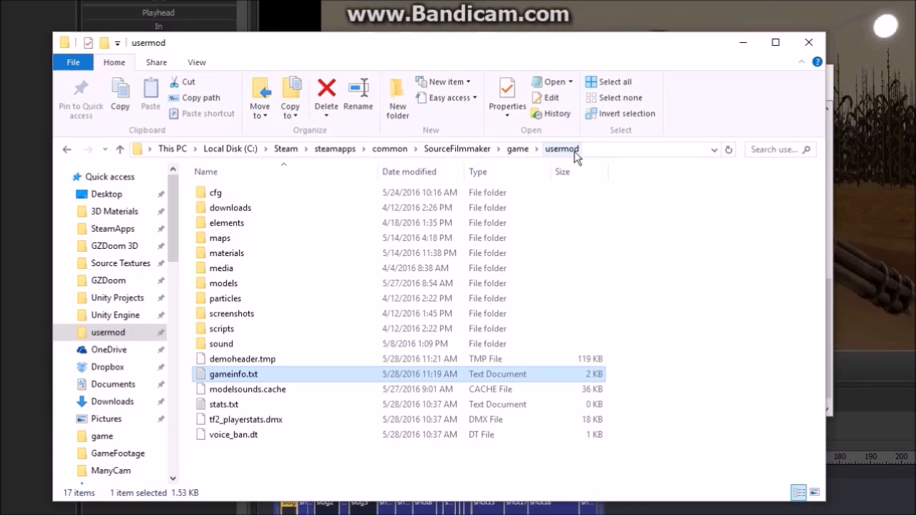
Step: Open gameinfo.txt from the usermod folder in Notepad
double_click(234, 374)
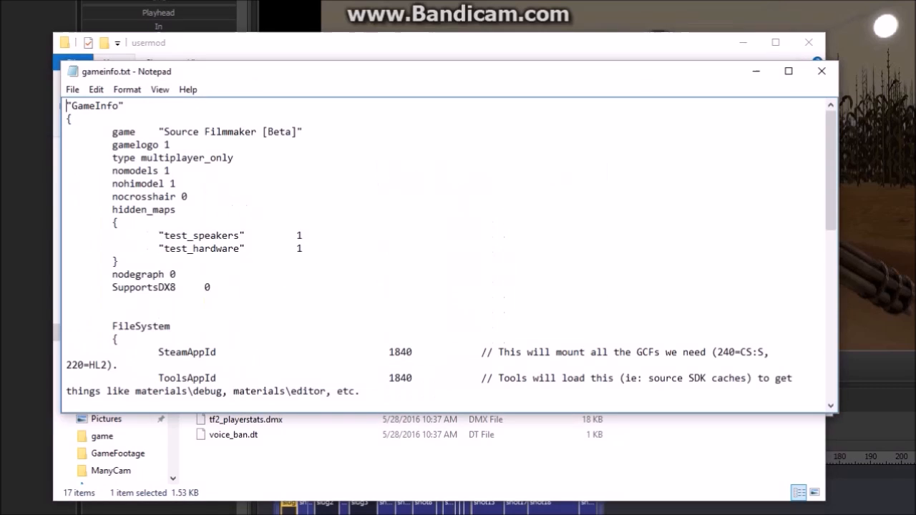
Step: Delete the |gameinfo_path|. line from the top of SearchPaths and re-add it below tf
scroll("down", 3)
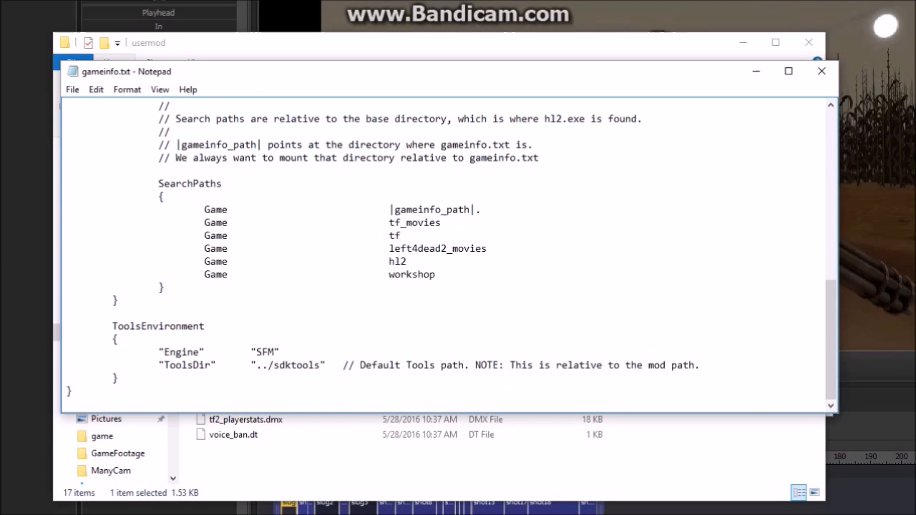
triple_click(286, 209)
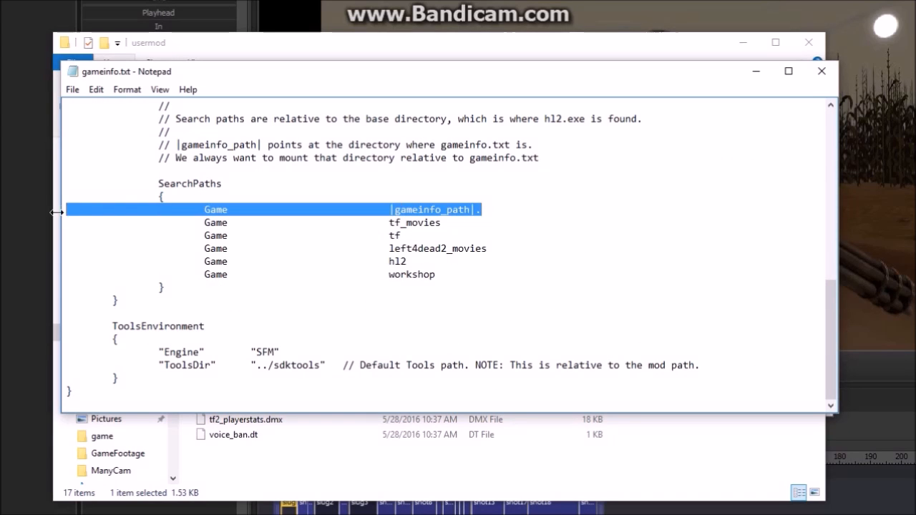
key("Delete")
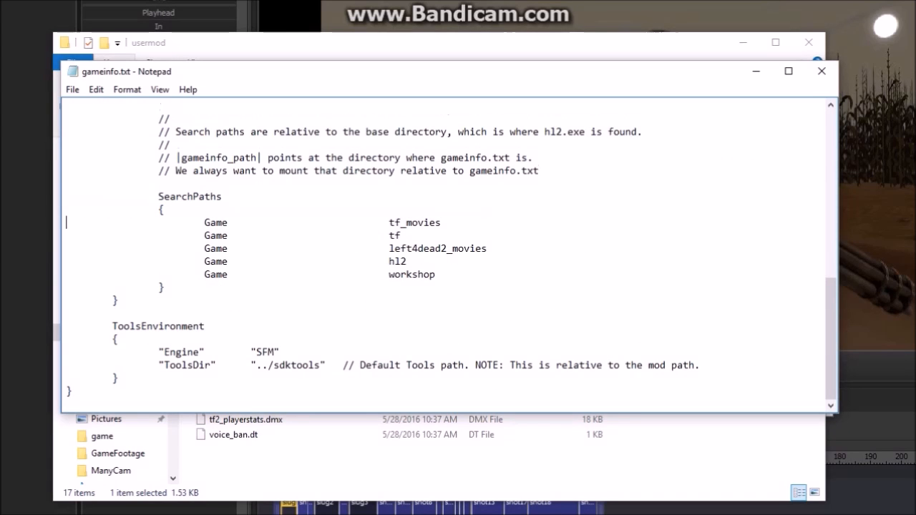
type("|gameinfo_path|.")
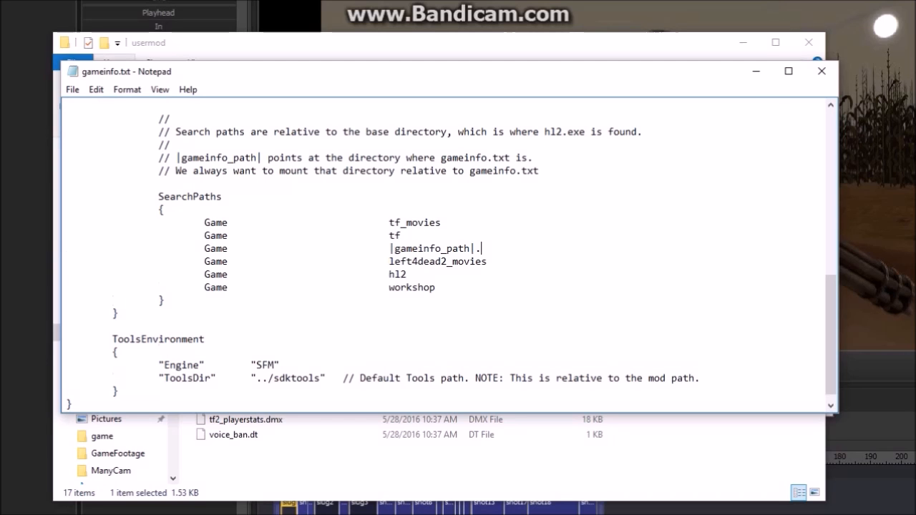